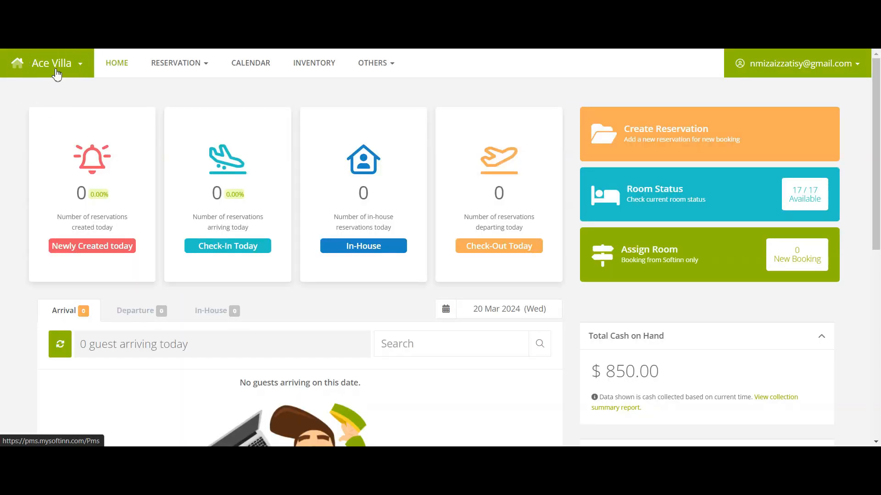
mouse_move(372, 64)
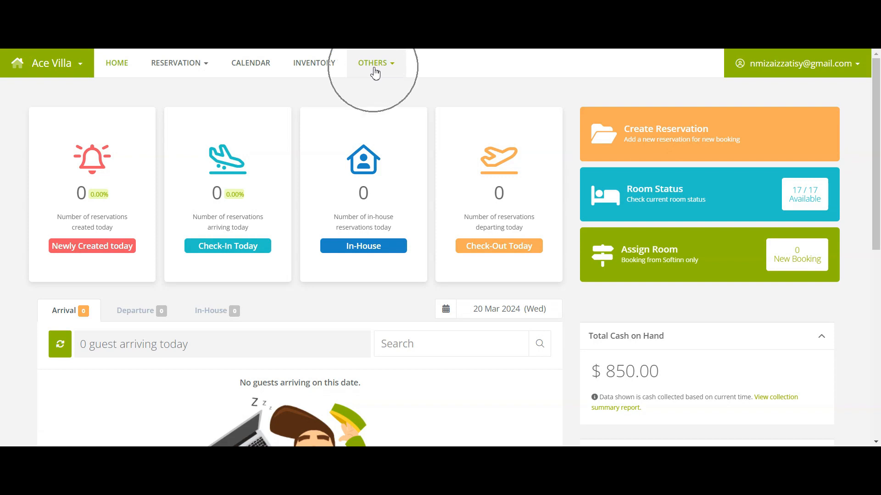
Reach the Room Tag setup page from the OTHERS menu for Ace Villa.
click(372, 63)
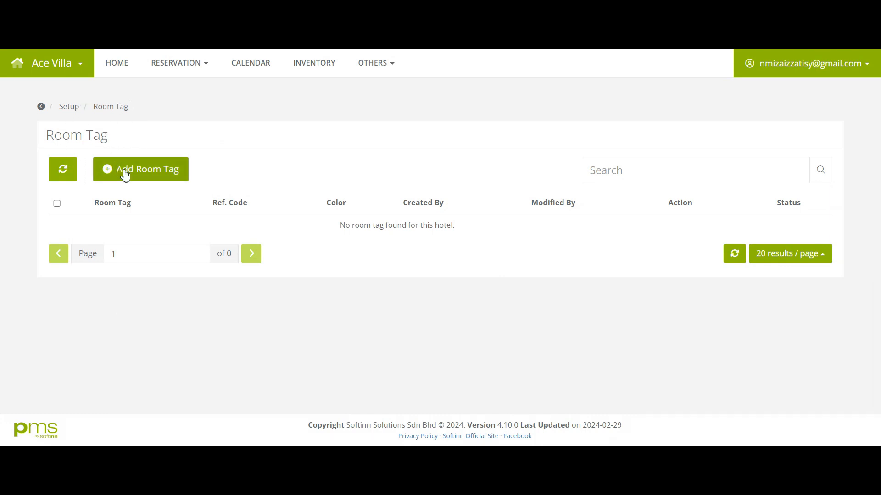
Add a room tag named 'Pool View' with reference code PV and confirm it is saved.
click(139, 169)
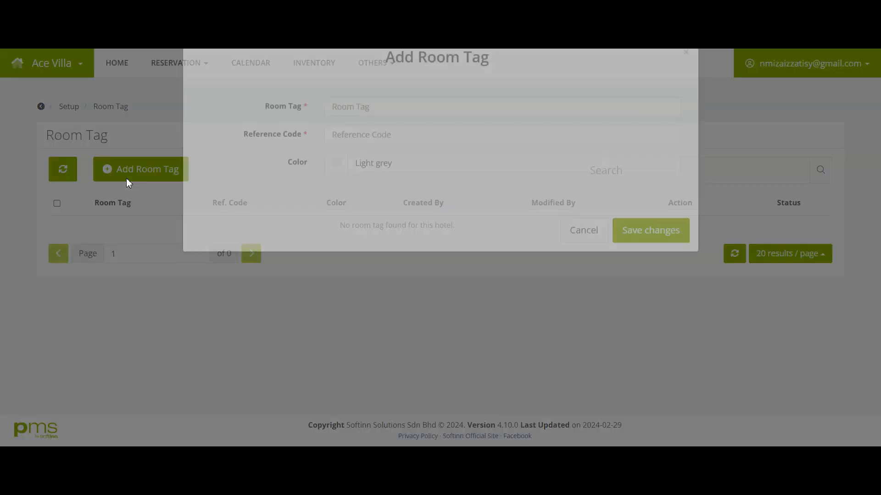
text(Pool View)
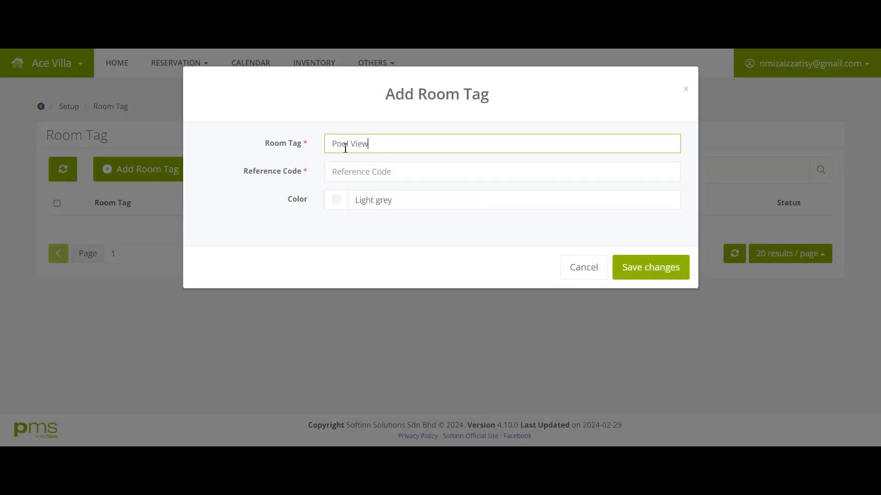
text(PV)
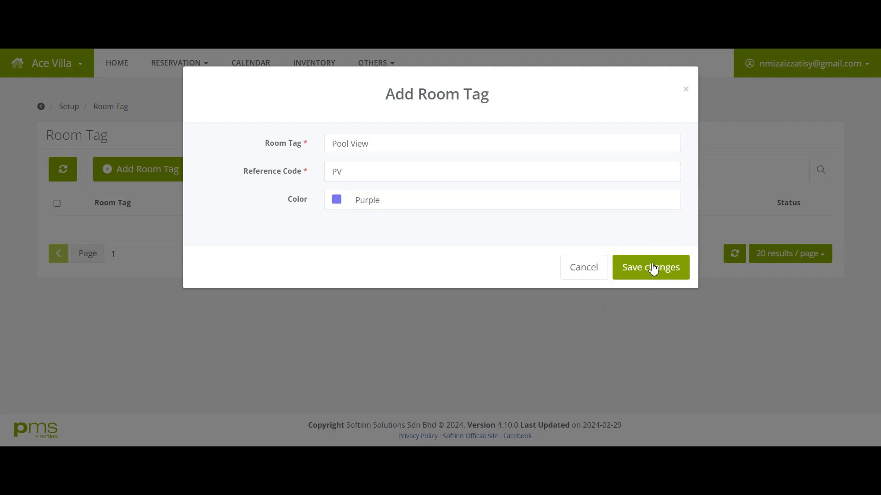
click(649, 267)
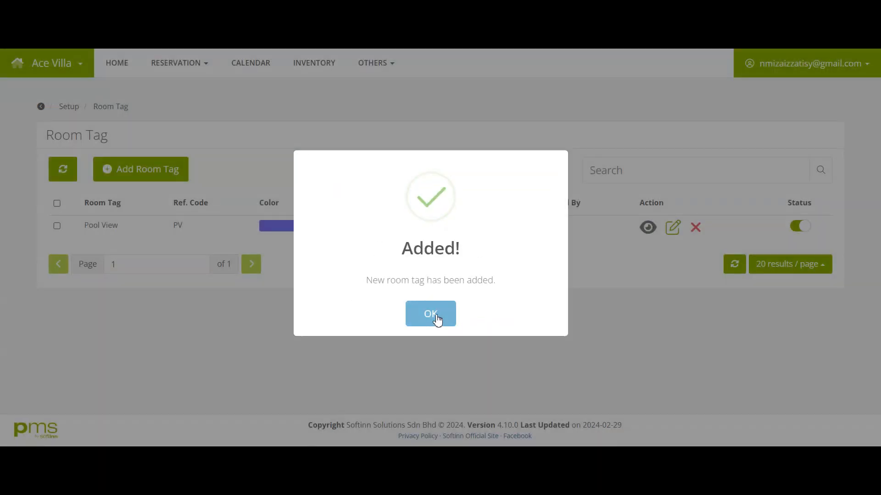
click(430, 314)
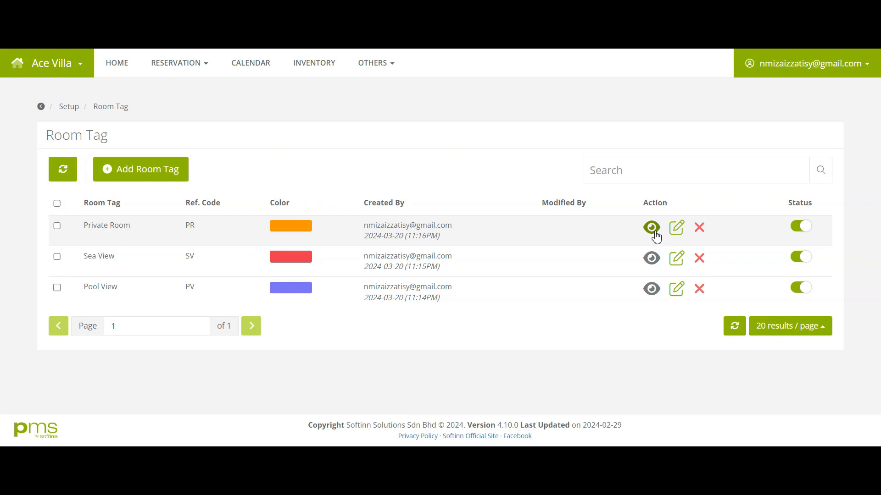
Set the Private Room tag colour to dark grey, keep all tags, and head to Room setup.
click(652, 227)
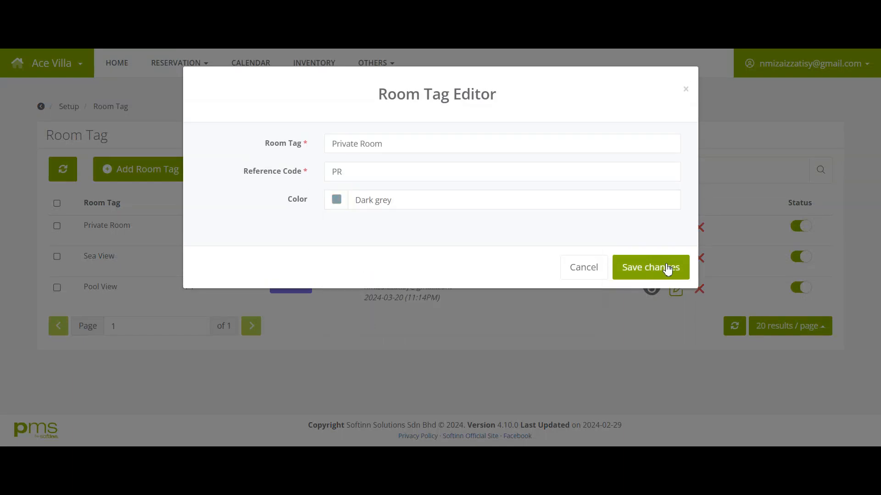
click(649, 267)
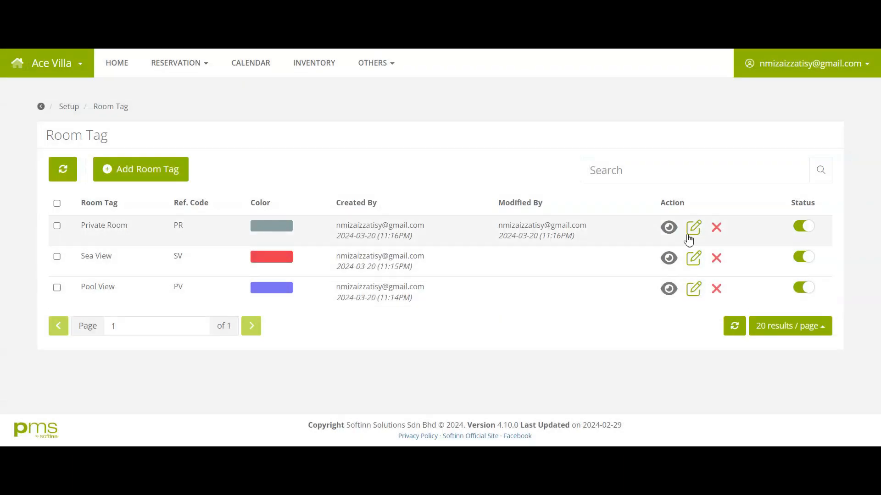
click(716, 227)
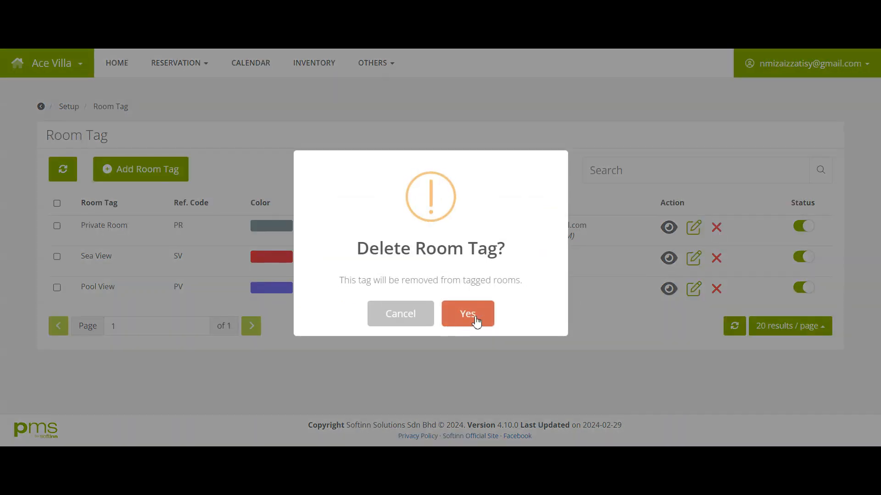
click(467, 314)
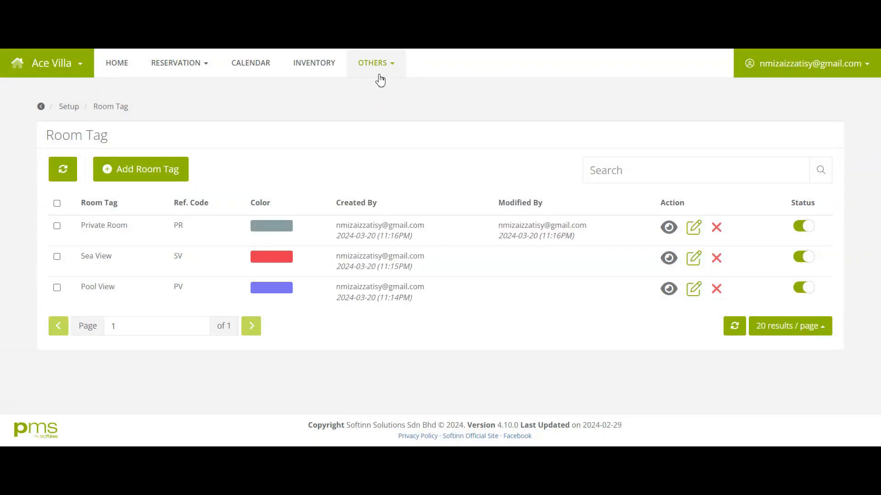
click(373, 62)
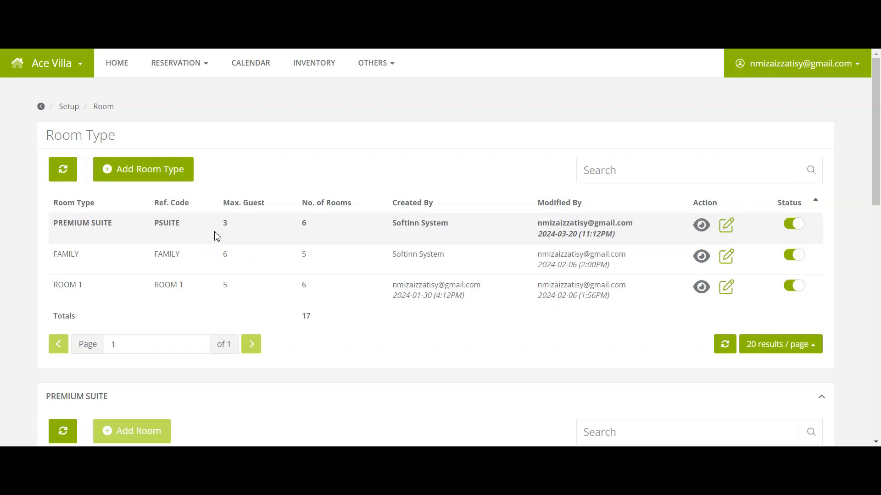
Tag Premium Suite room PS000 with Pool View and Private Room and save it.
scroll(down, 3)
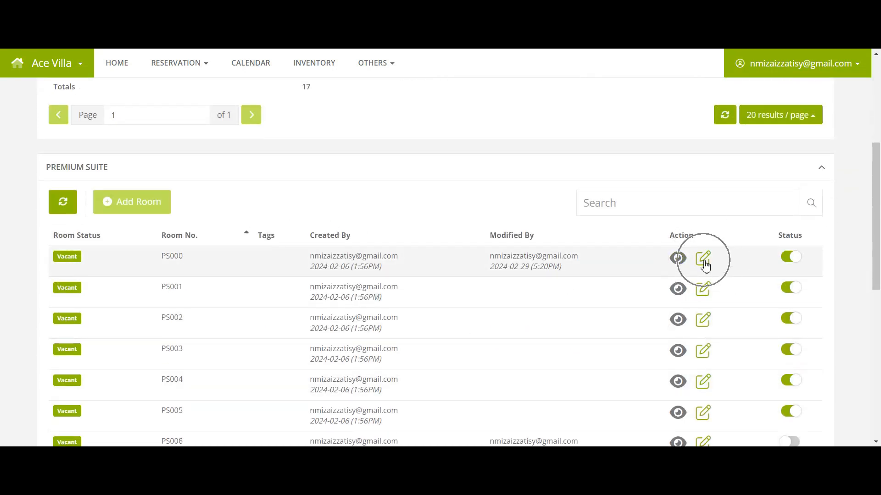
click(703, 258)
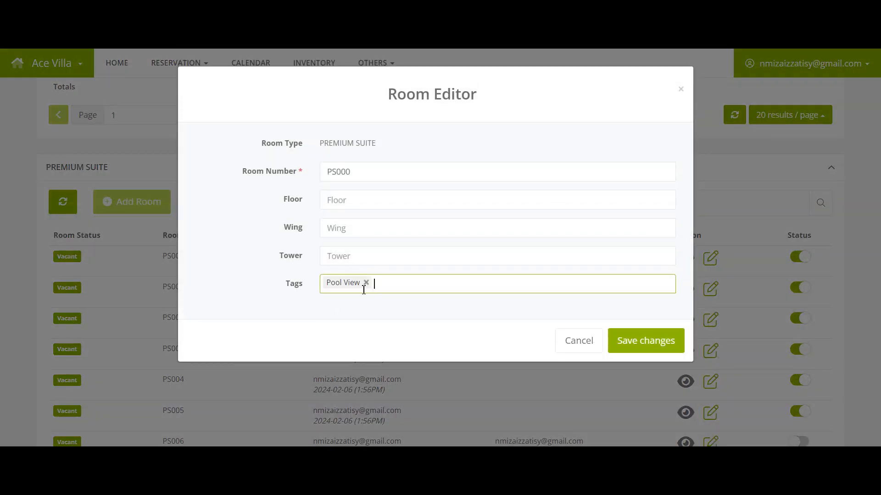
text(Private Room)
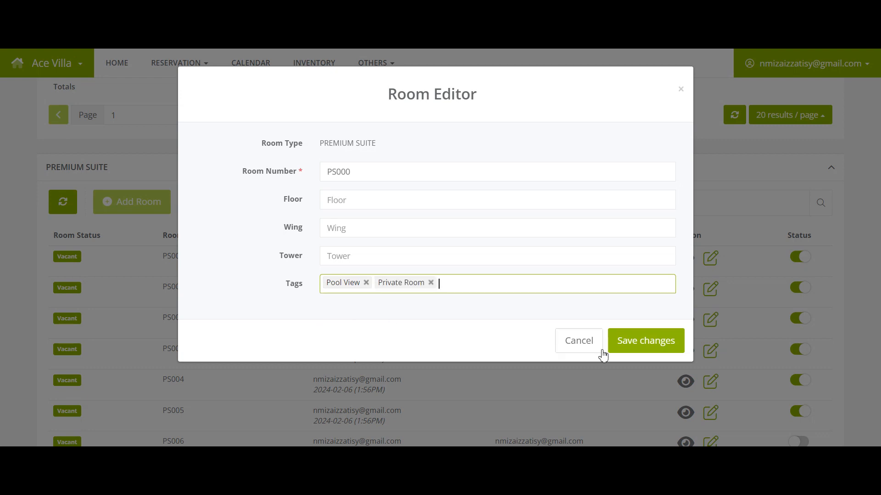
mouse_move(645, 340)
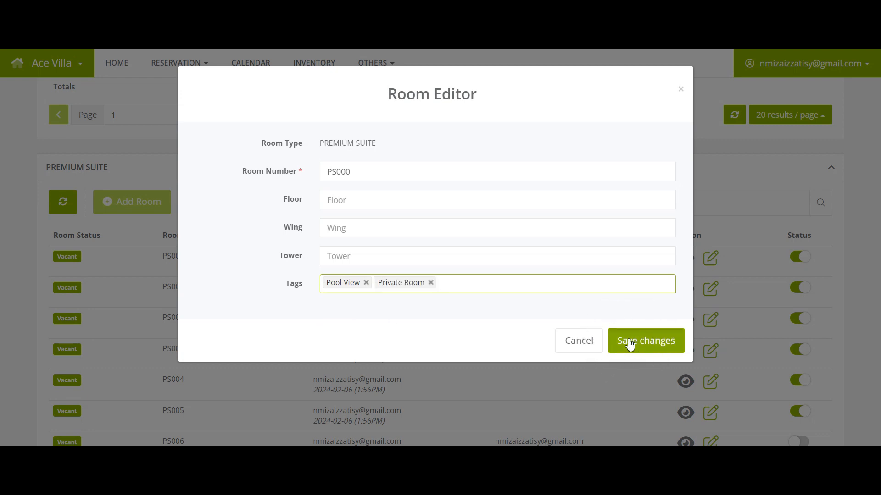
click(645, 341)
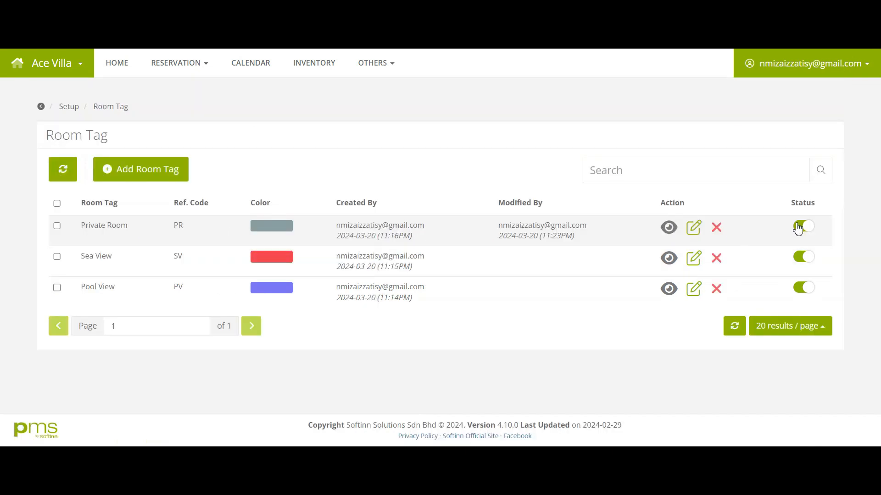
Tag room PS001 with Pool View, save and confirm the room update.
click(801, 226)
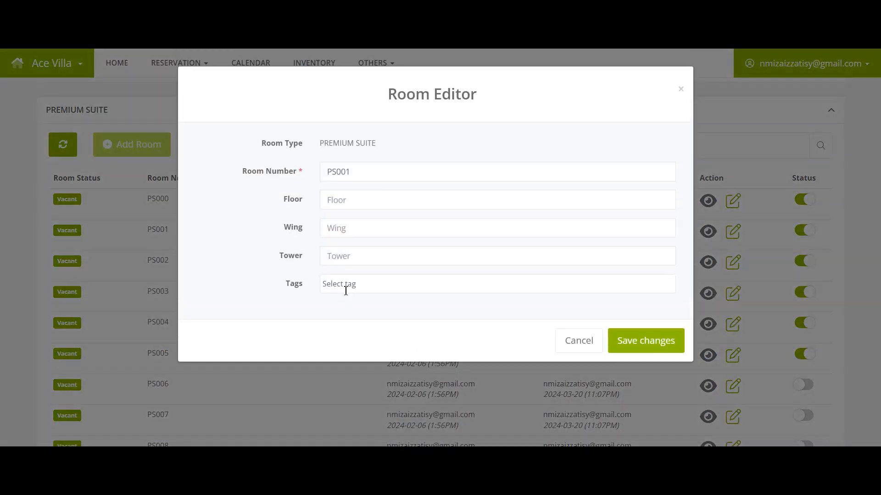
click(496, 284)
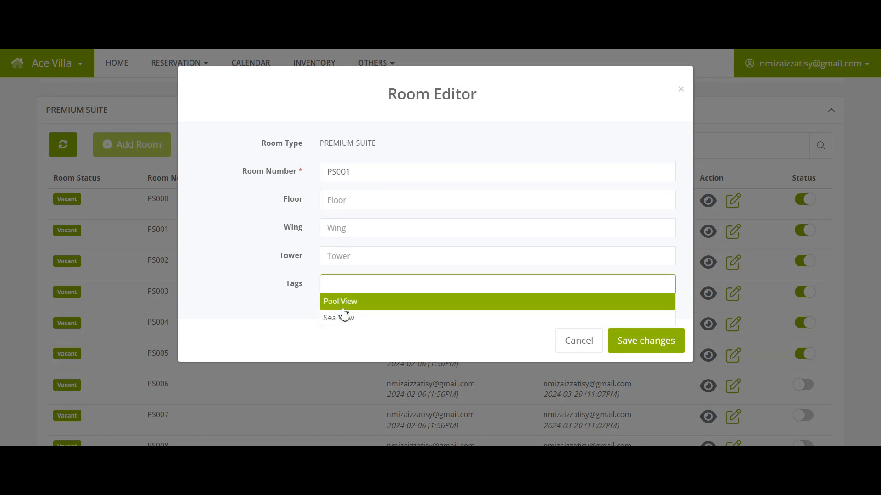
mouse_move(337, 318)
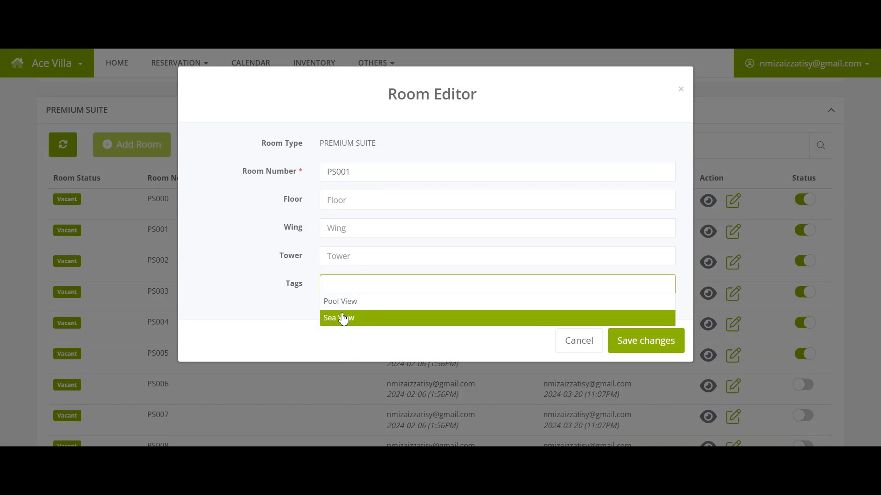
click(340, 302)
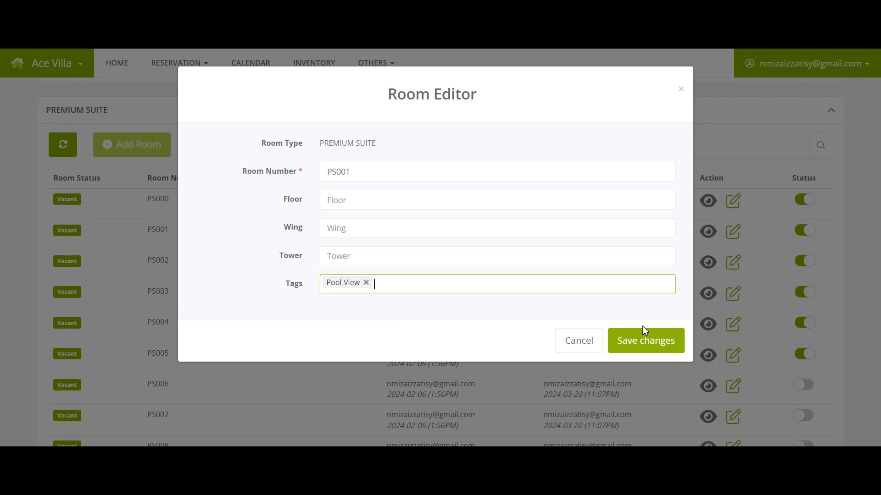
click(644, 340)
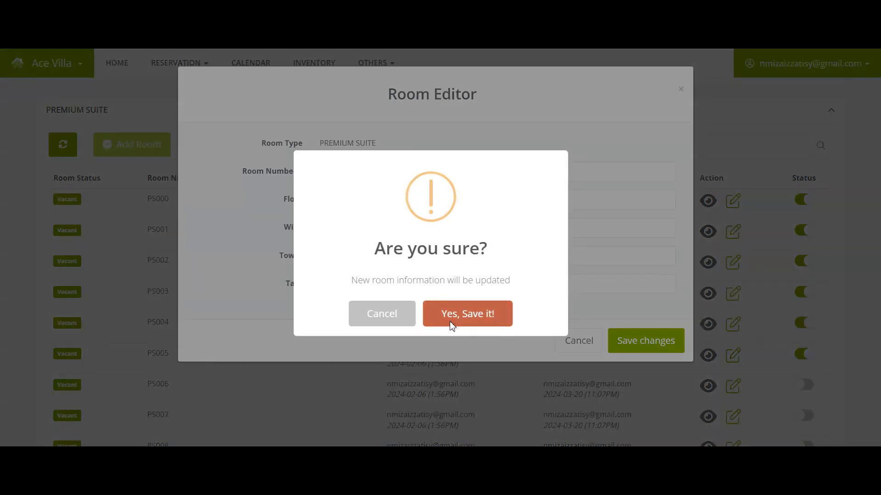
click(466, 313)
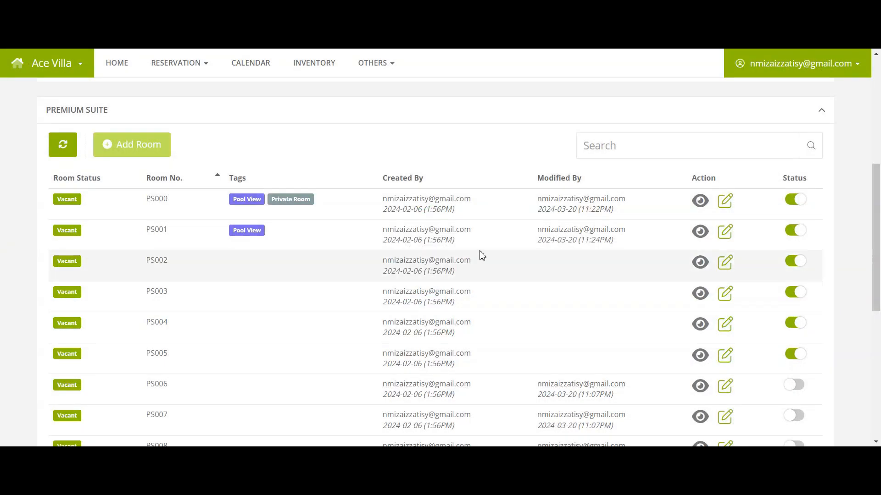